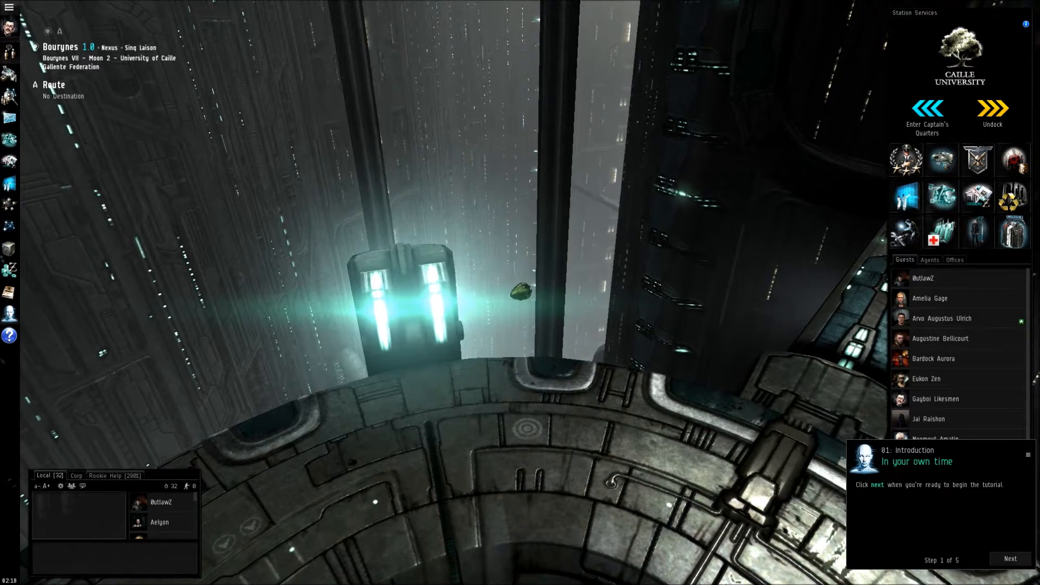
# - Advance the tutorial to step 2 of 5, 'Introduction to tutorials', showing Aura's welcome
pyautogui.click(1008, 558)
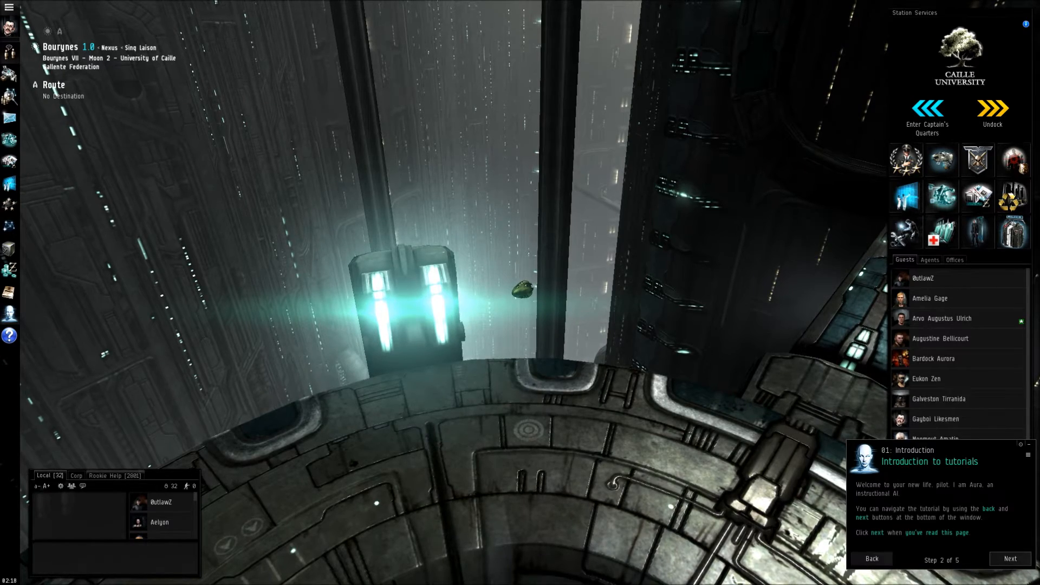